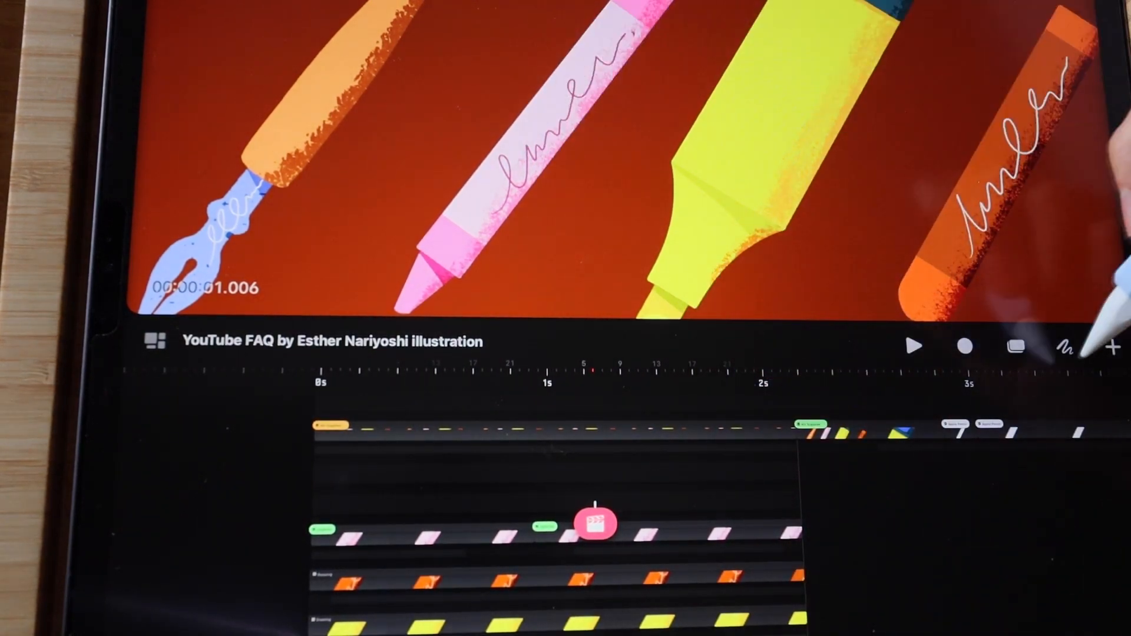
- Draw a horizontal chalky white stroke across the pink crayon and yellow highlighter
left_click_drag(404, 152, 894, 183)
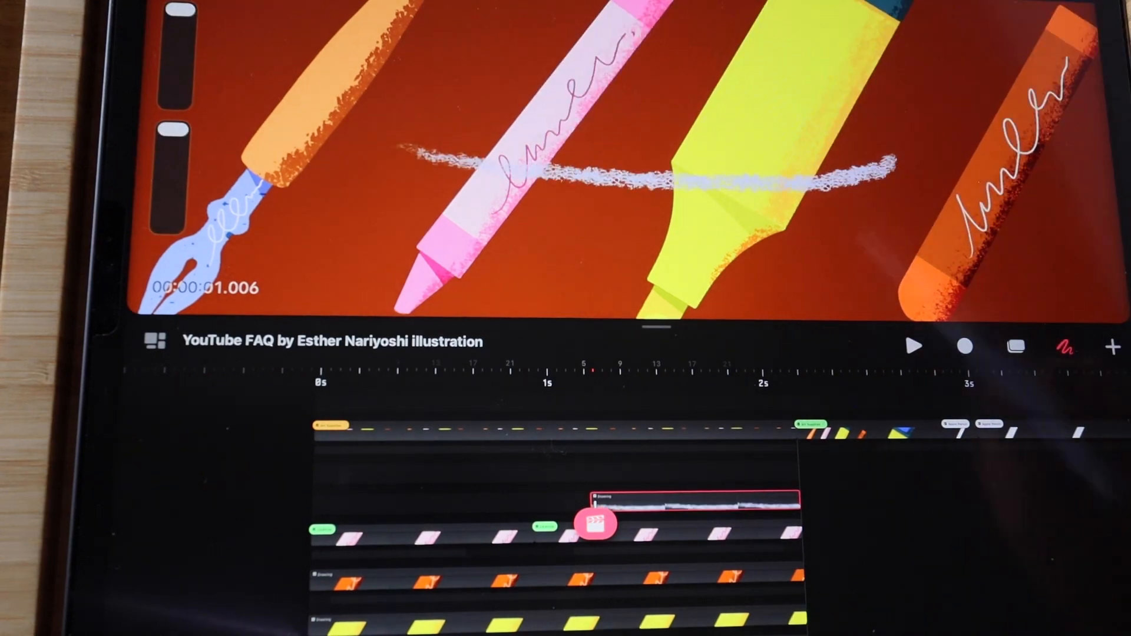